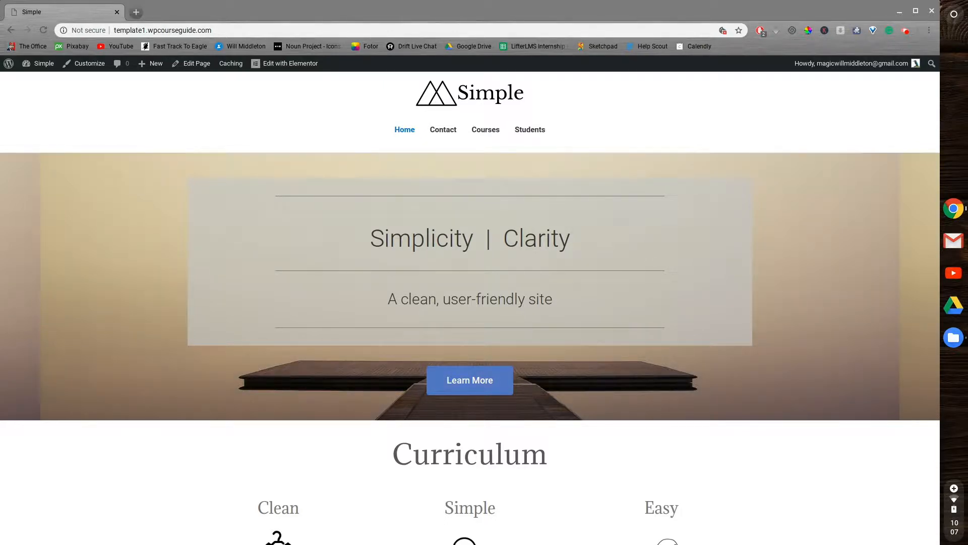
{"action": "mouse_move", "coordinate": [682, 162]}
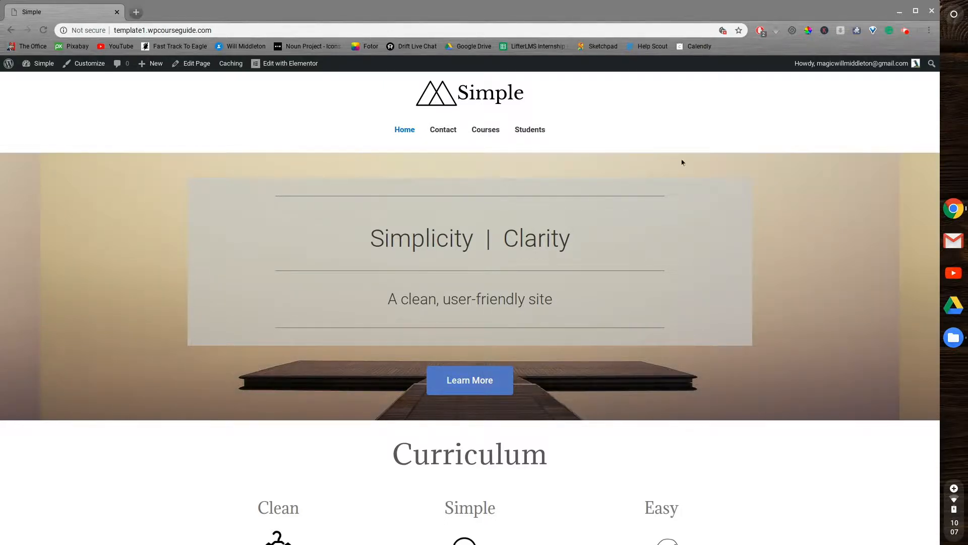
Step: Open the Students page from the top navigation to show the student dashboard
{"action": "left_click", "coordinate": [530, 129]}
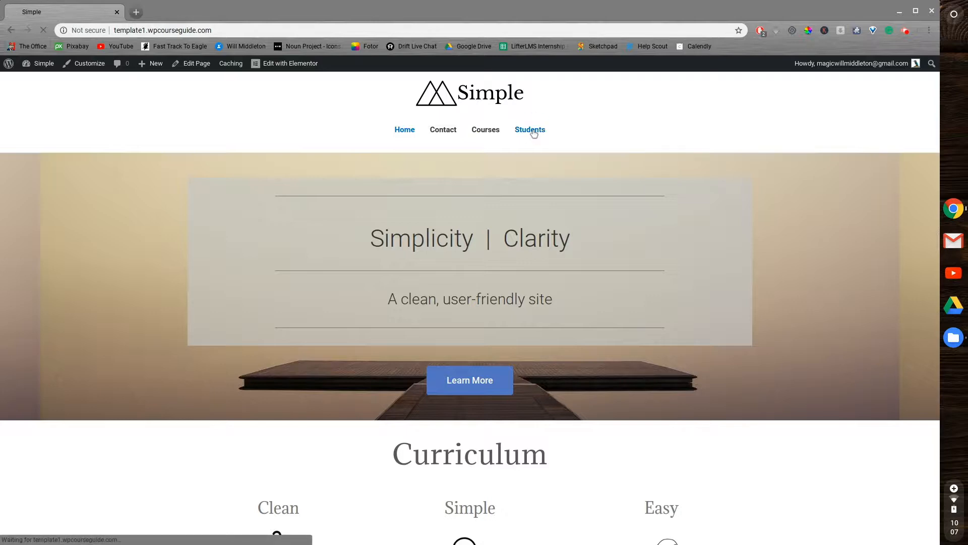
{"action": "left_click", "coordinate": [530, 129]}
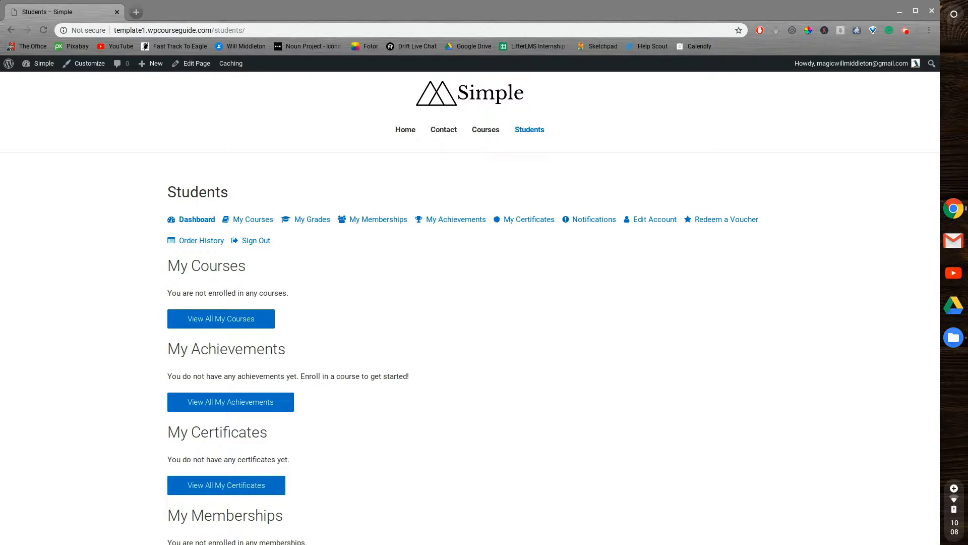
{"action": "mouse_move", "coordinate": [127, 154]}
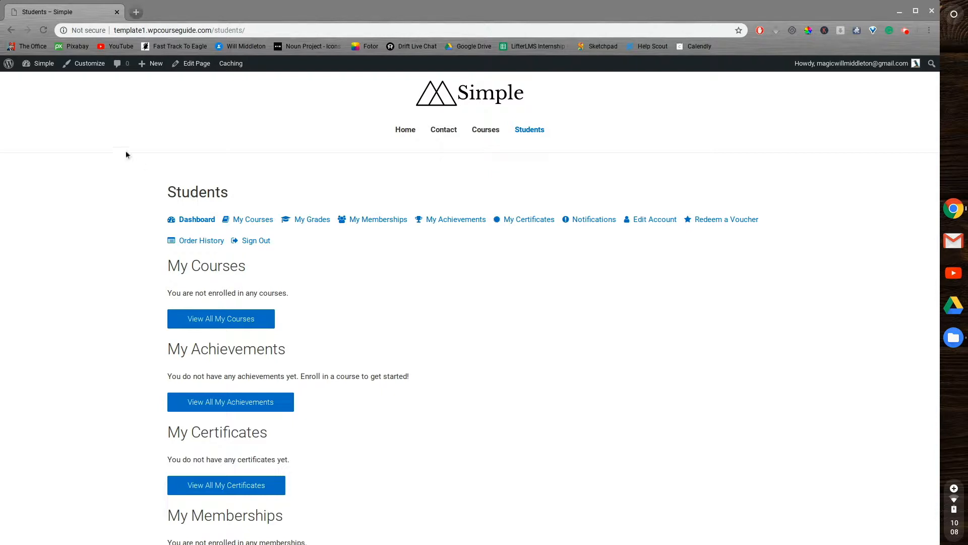
Step: Open the WordPress admin dashboard in a new browser tab
{"action": "left_click", "coordinate": [44, 63]}
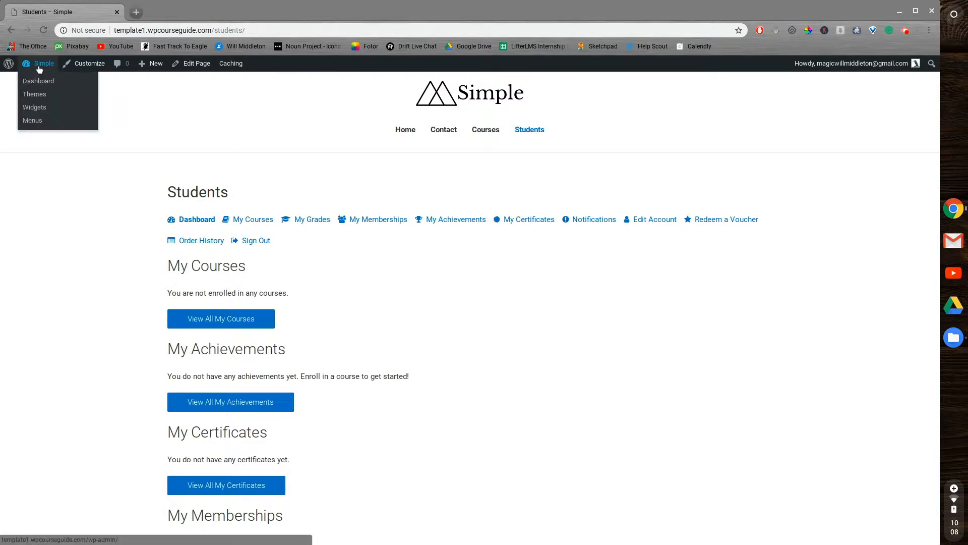
{"action": "right_click", "coordinate": [39, 81]}
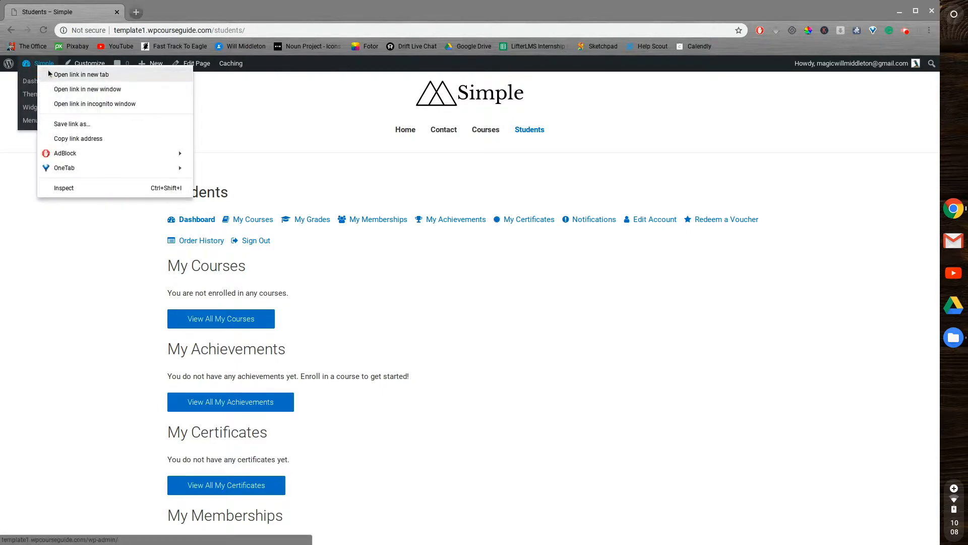
{"action": "left_click", "coordinate": [80, 74]}
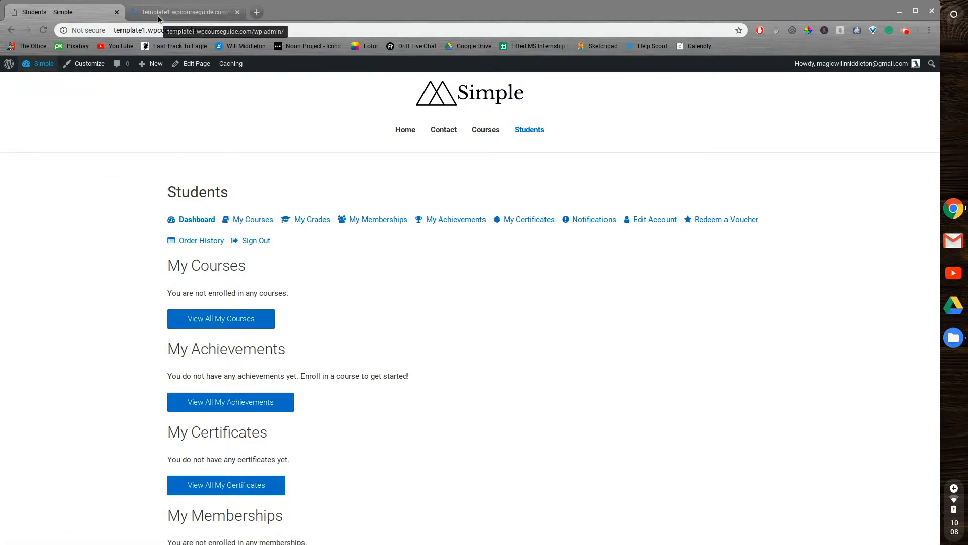
Step: Switch to the admin tab and go to LifterLMS Settings
{"action": "left_click", "coordinate": [187, 12]}
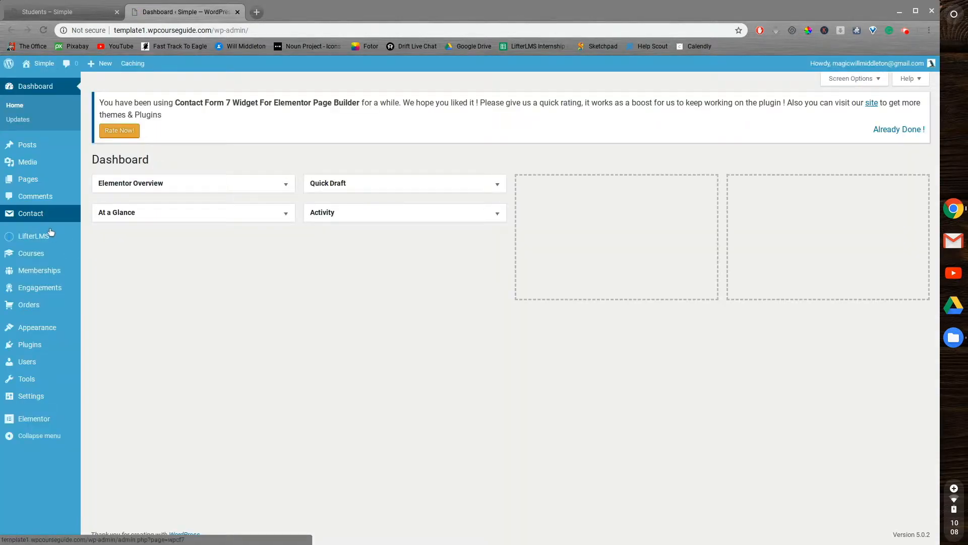
{"action": "mouse_move", "coordinate": [34, 236]}
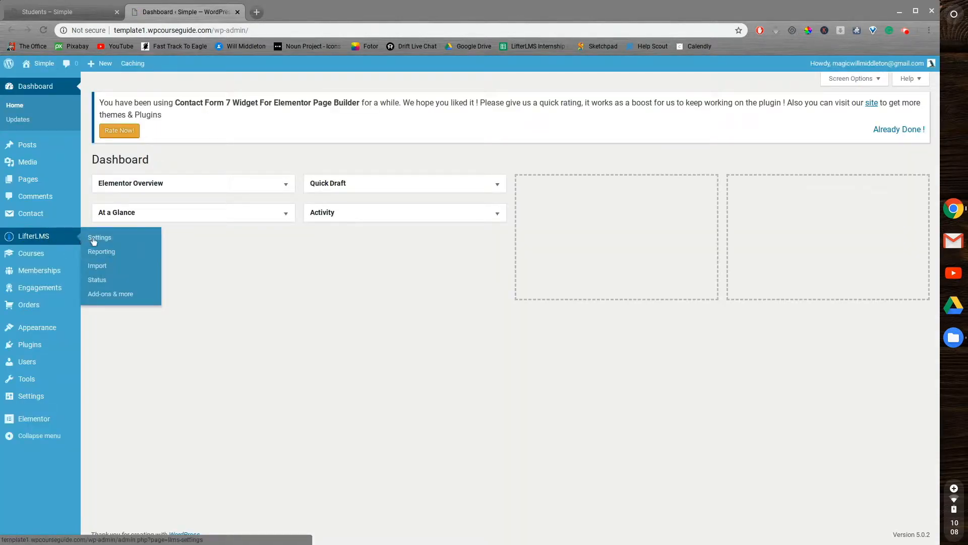
{"action": "left_click", "coordinate": [99, 237]}
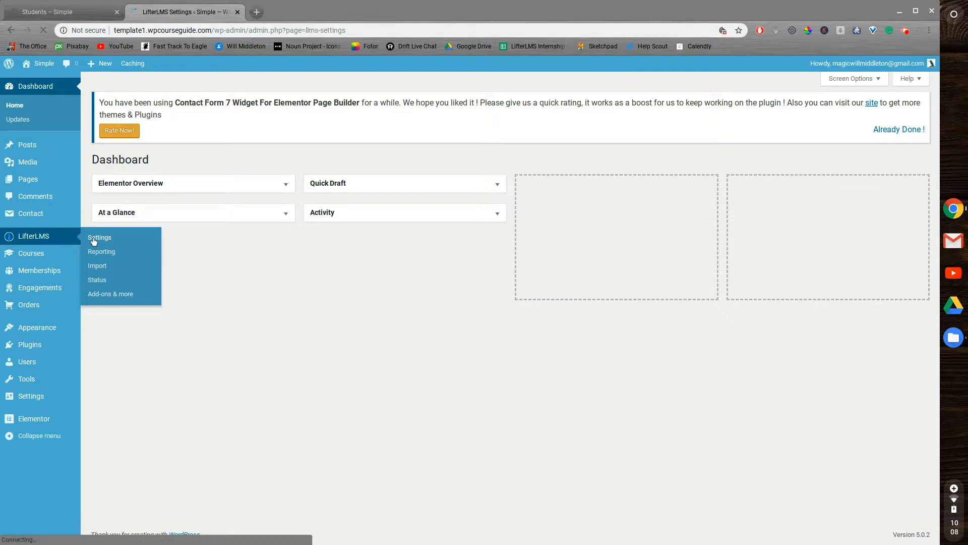
{"action": "left_click", "coordinate": [99, 238]}
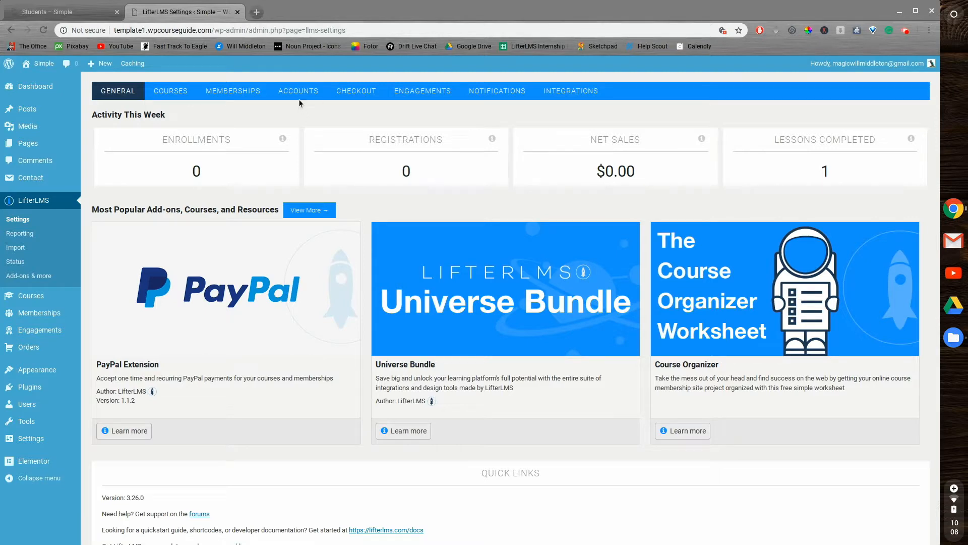
Step: Open the Accounts tab to view the Student Dashboard Endpoints and their slugs
{"action": "left_click", "coordinate": [298, 91]}
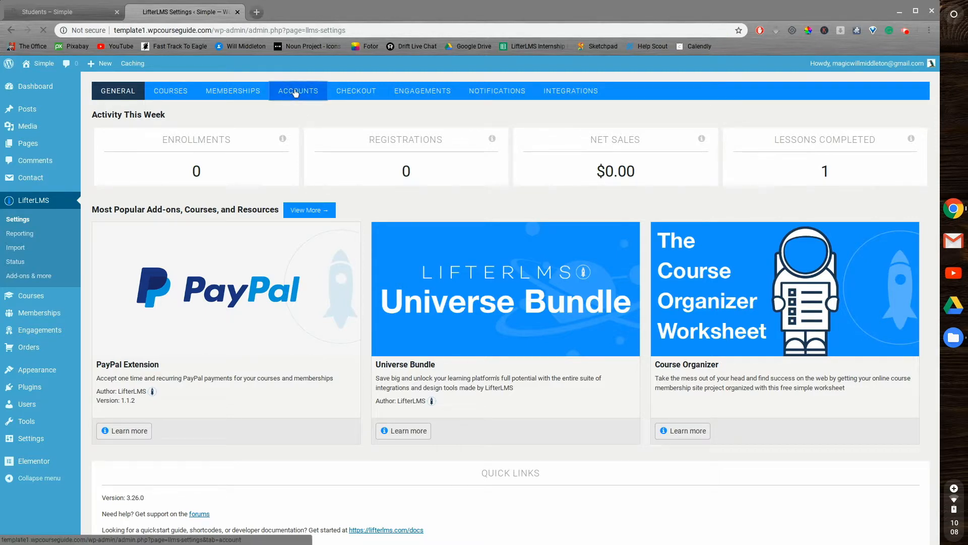
{"action": "left_click", "coordinate": [298, 91]}
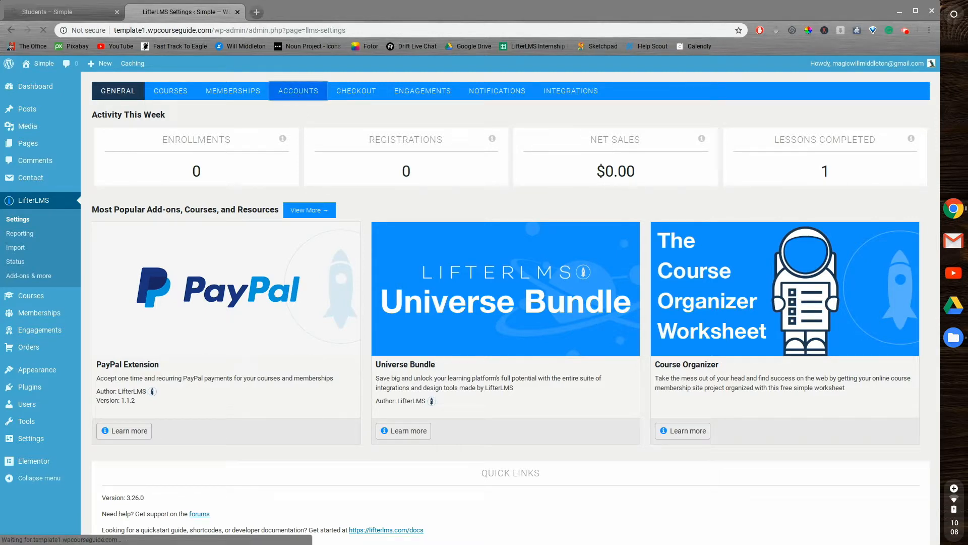
{"action": "left_click", "coordinate": [298, 91]}
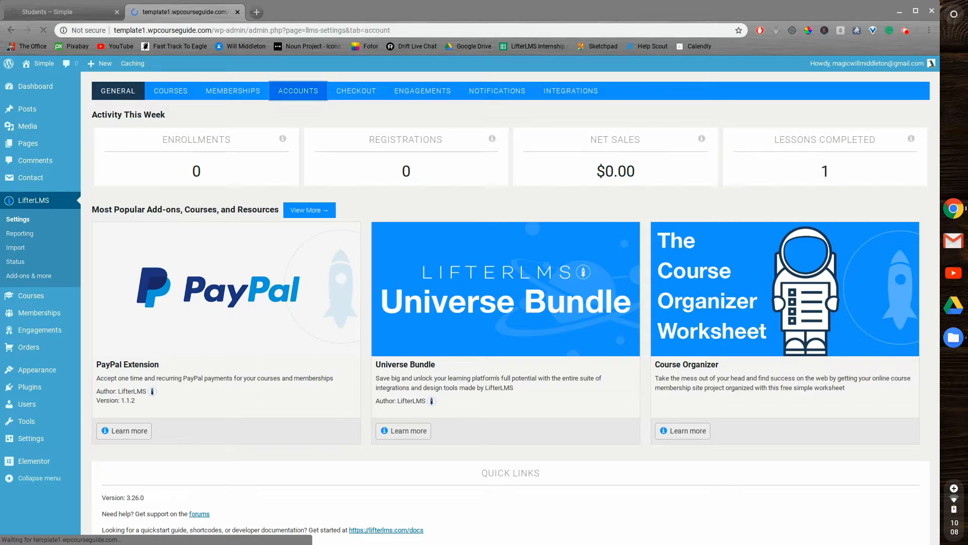
{"action": "left_click", "coordinate": [298, 91]}
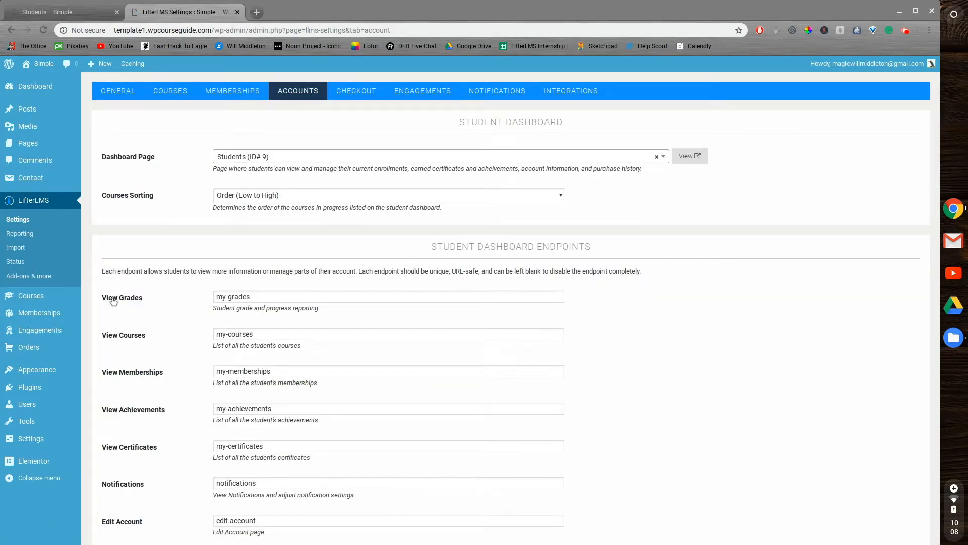
{"action": "mouse_move", "coordinate": [198, 306]}
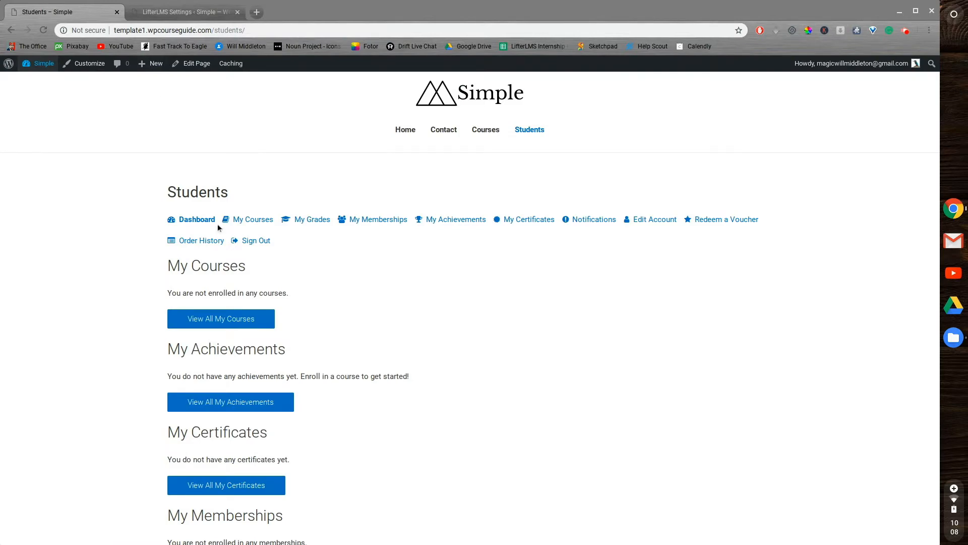
Step: Save the blank View Achievements endpoint and return to the Students tab to check
{"action": "left_click", "coordinate": [187, 11]}
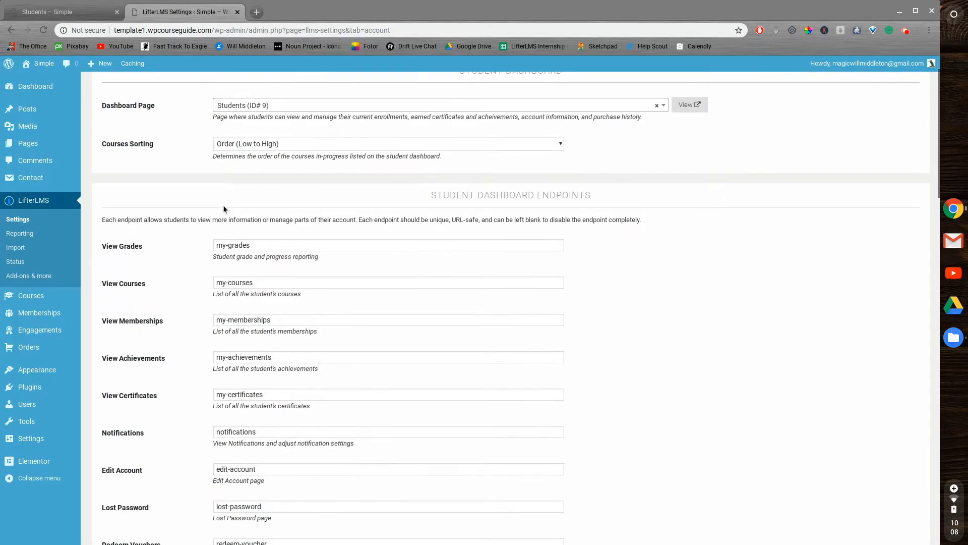
{"action": "scroll", "scroll_direction": "down", "scroll_amount": 3}
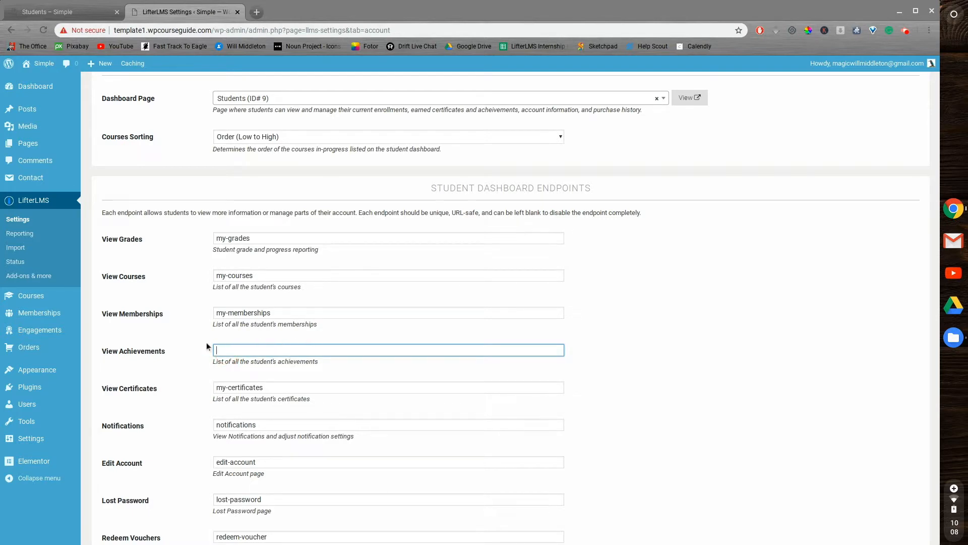
{"action": "scroll", "scroll_direction": "down", "scroll_amount": 3}
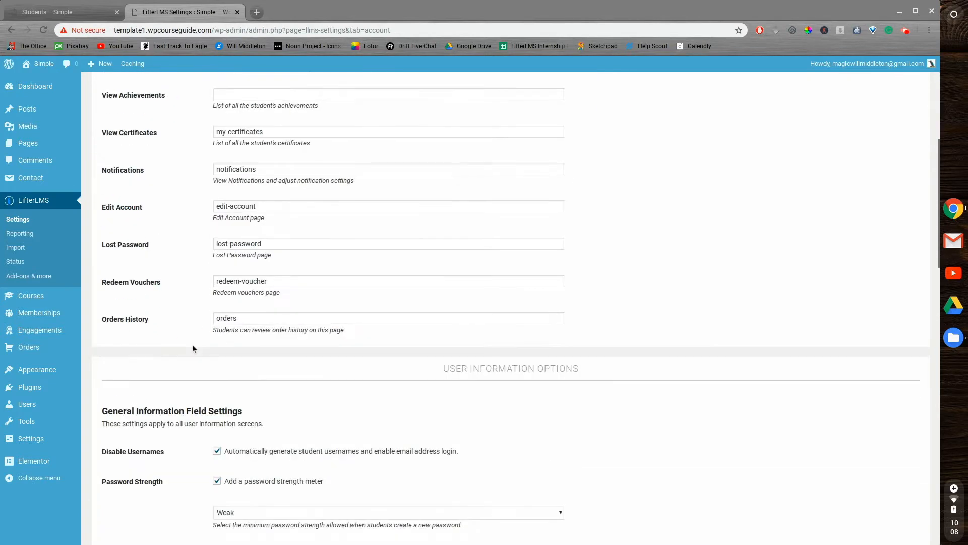
{"action": "scroll", "scroll_direction": "down", "scroll_amount": 3}
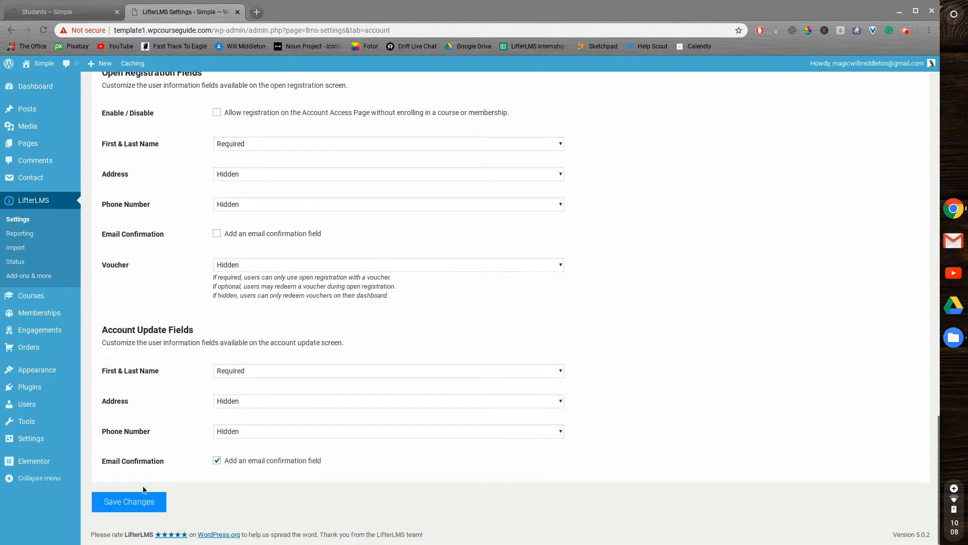
{"action": "left_click", "coordinate": [129, 502]}
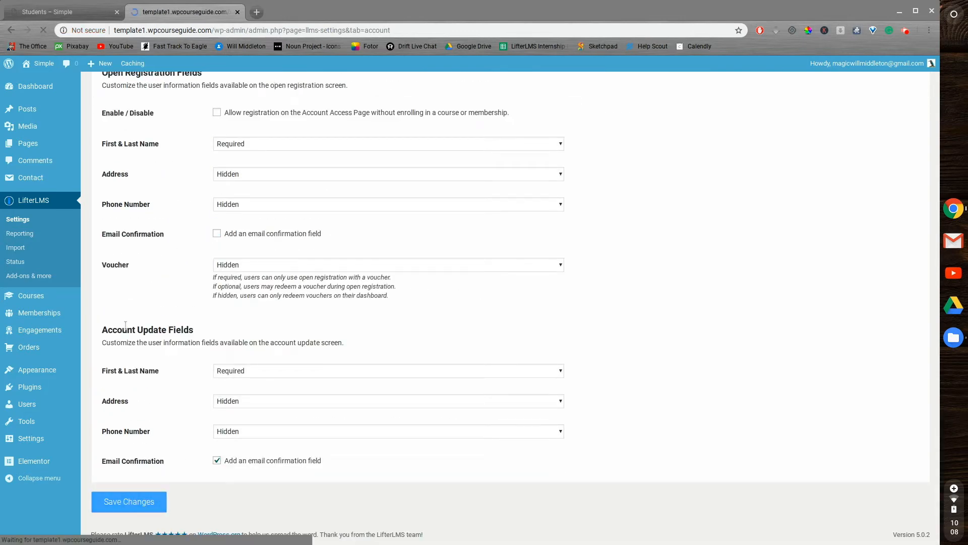
{"action": "left_click", "coordinate": [129, 502]}
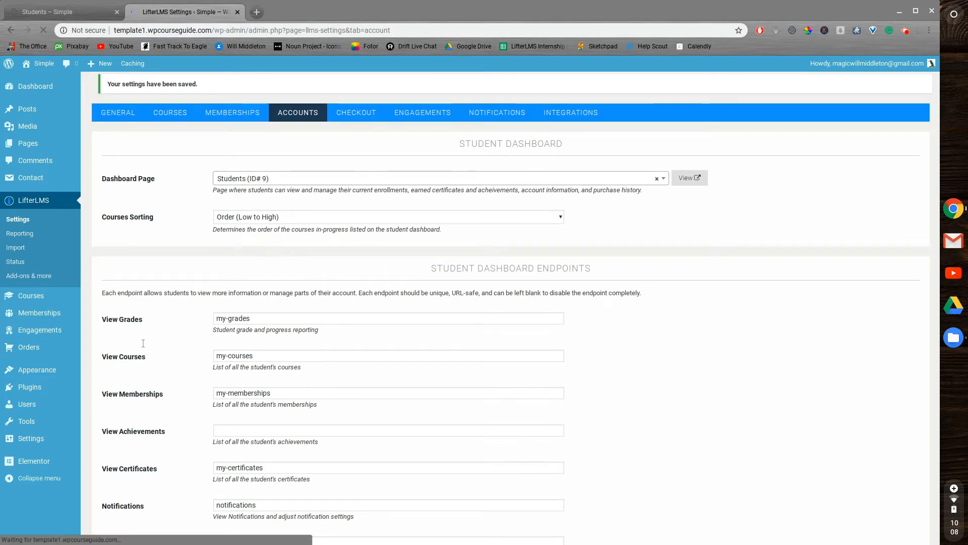
{"action": "left_click", "coordinate": [46, 11]}
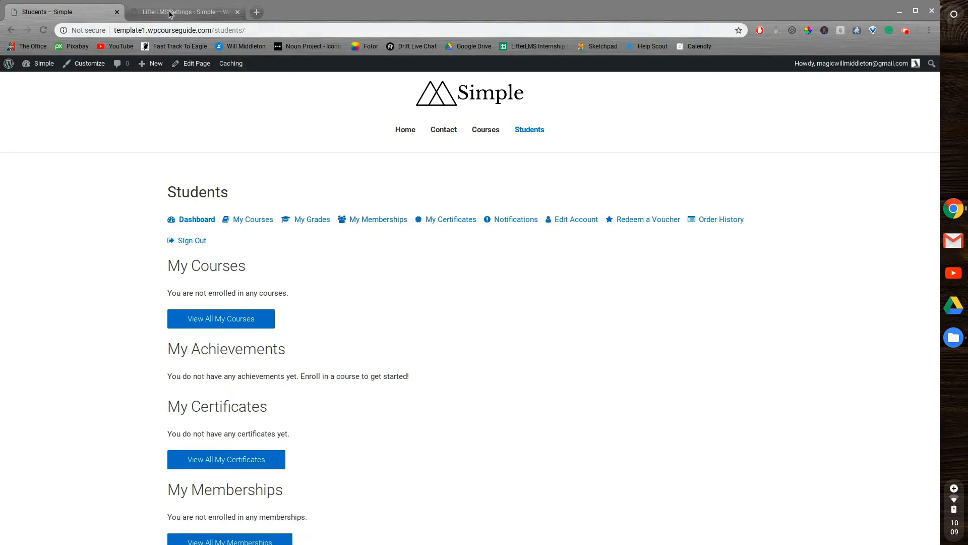
Step: Scroll the Accounts endpoints list, confirming View Achievements is blank and Orders History is 'orders'
{"action": "left_click", "coordinate": [179, 12]}
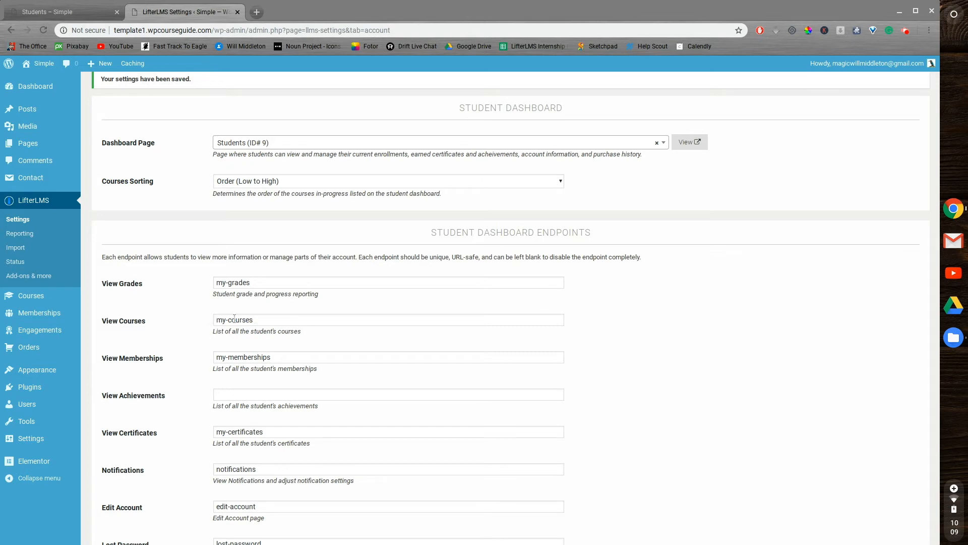
{"action": "scroll", "scroll_direction": "down", "scroll_amount": 3}
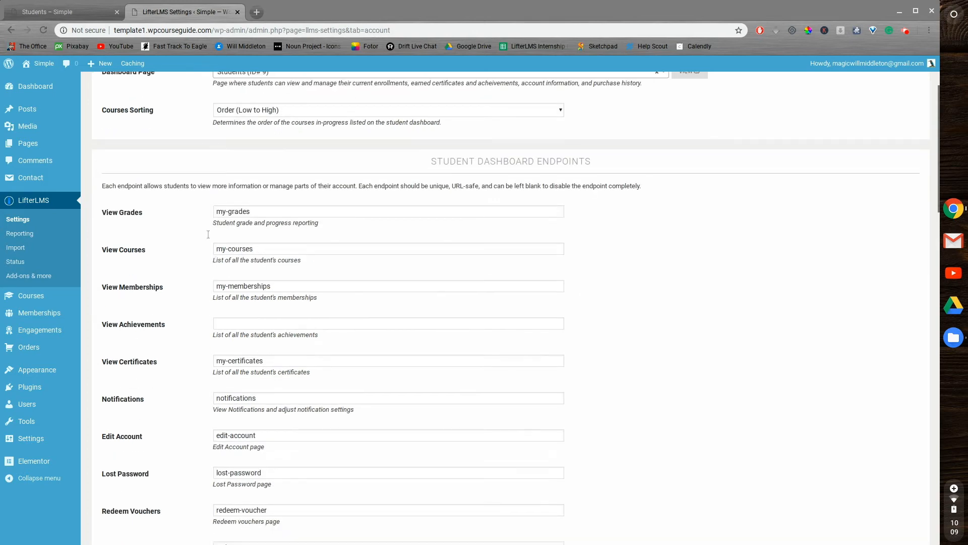
{"action": "mouse_move", "coordinate": [159, 126]}
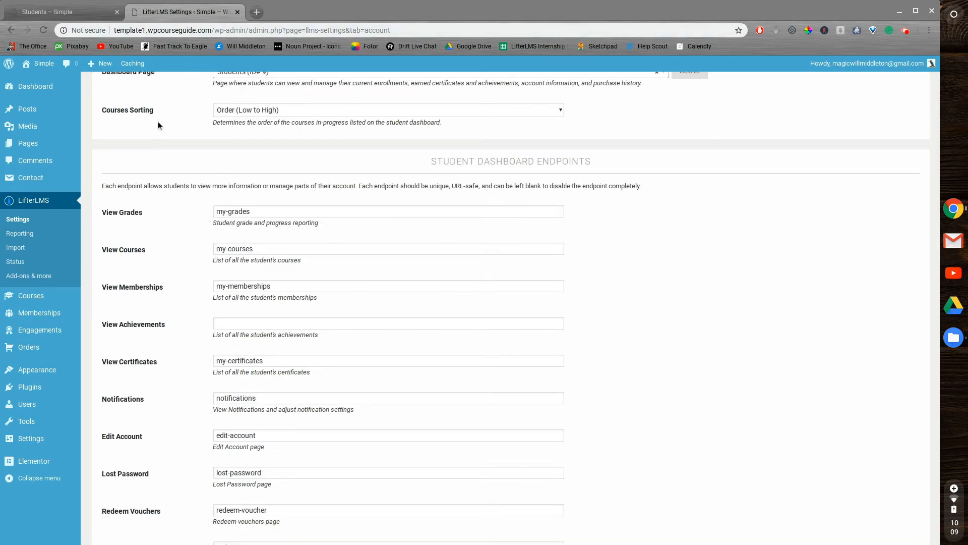
{"action": "scroll", "scroll_direction": "down", "scroll_amount": 3}
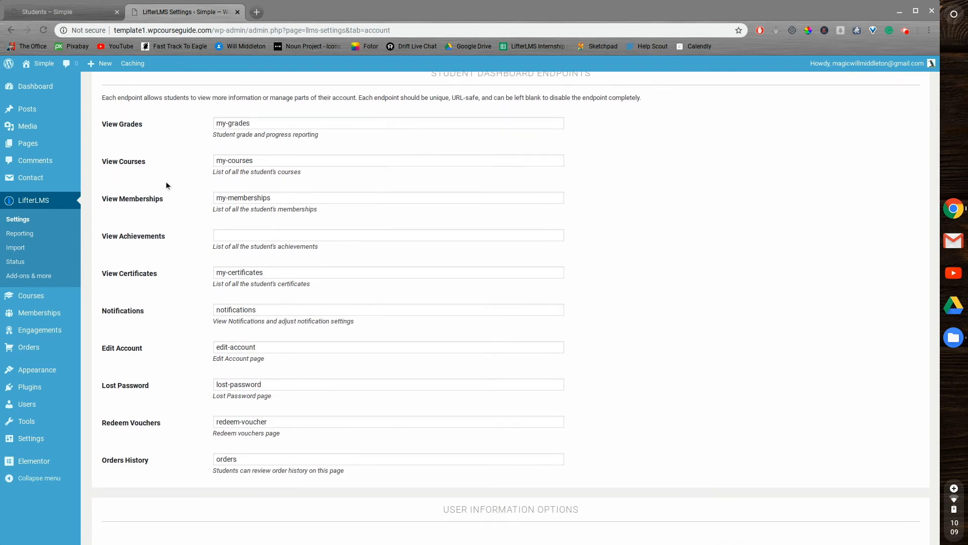